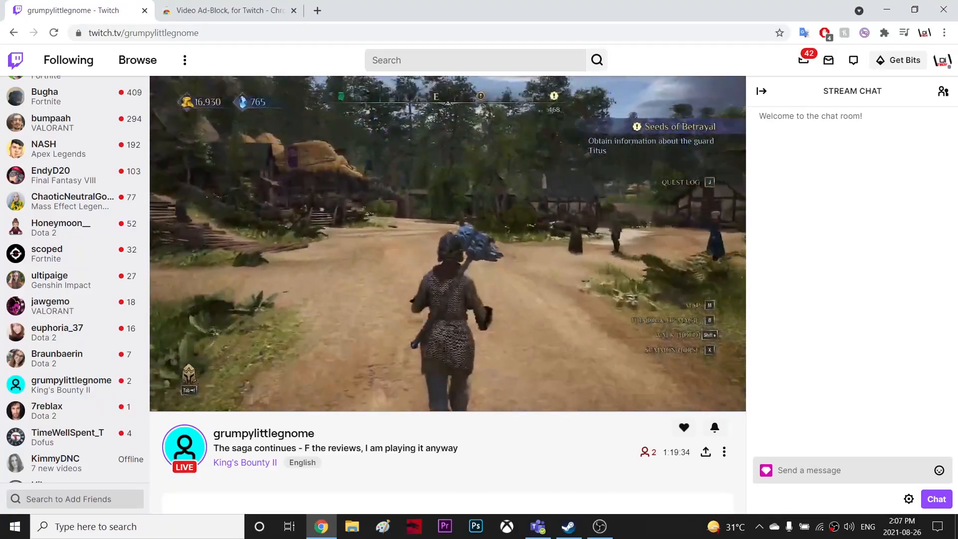
# Step: Switch to the Video Ad-Block for Twitch store page tab and select its web address
pyautogui.click(226, 11)
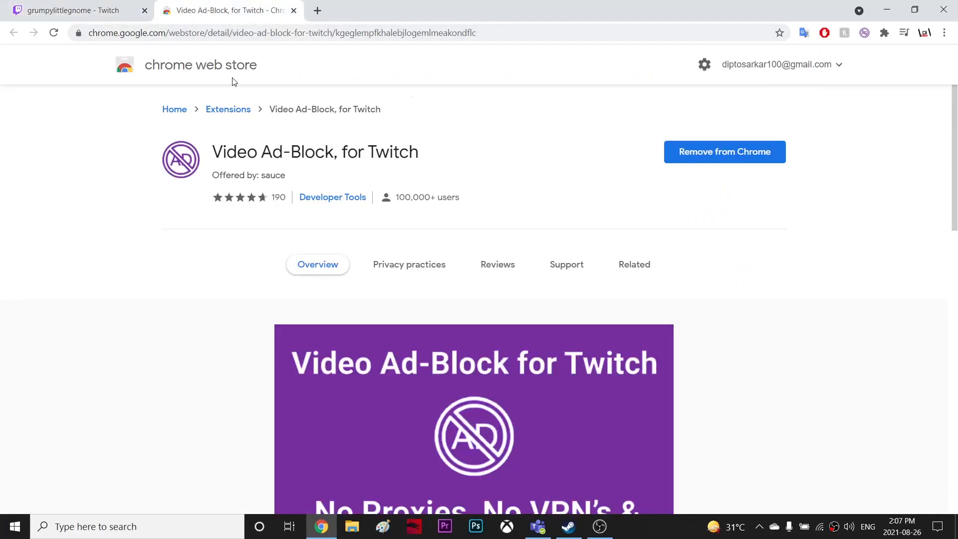
pyautogui.moveTo(334, 144)
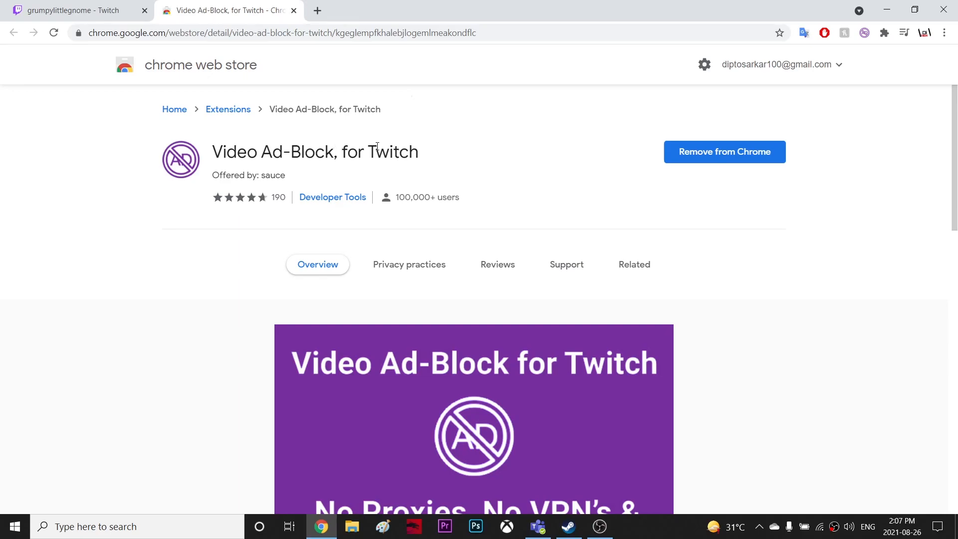
pyautogui.moveTo(565, 129)
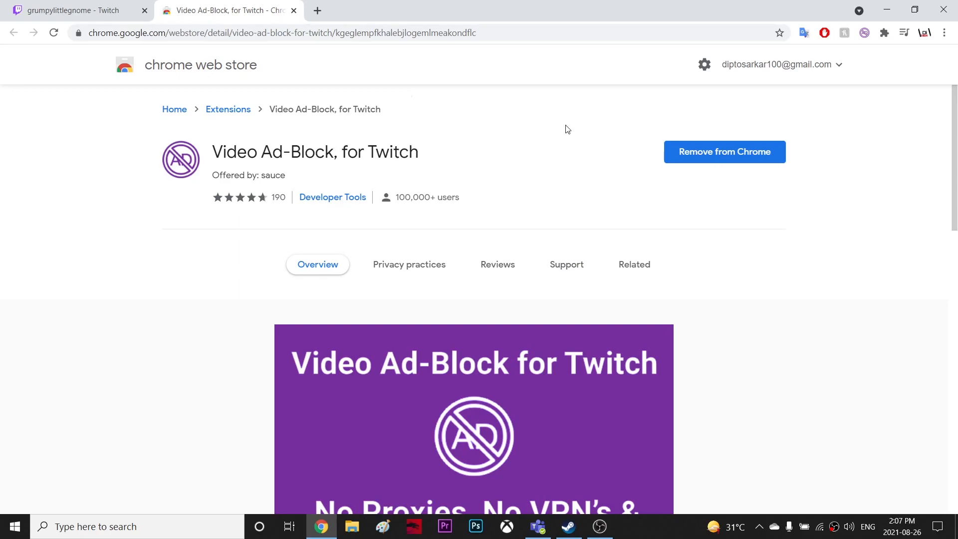
pyautogui.moveTo(461, 152)
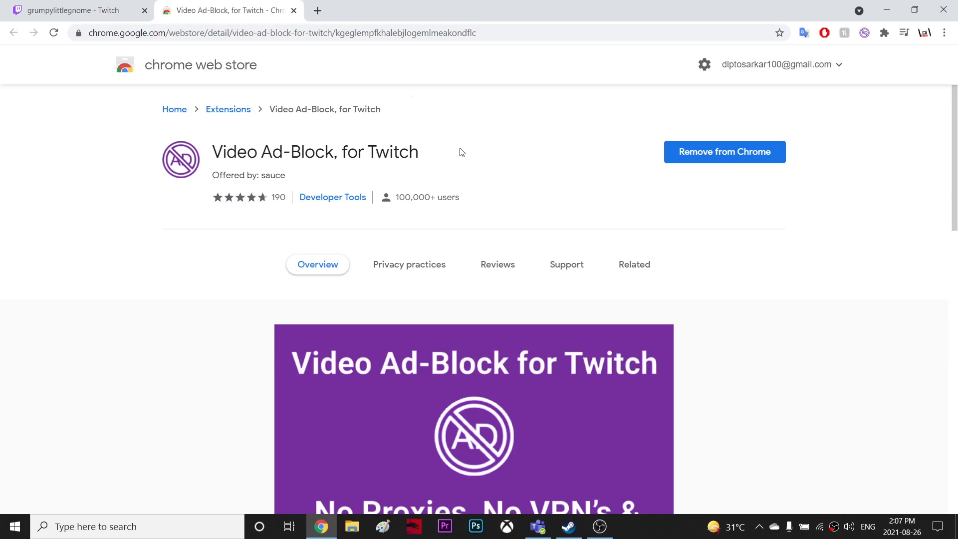
pyautogui.click(434, 32)
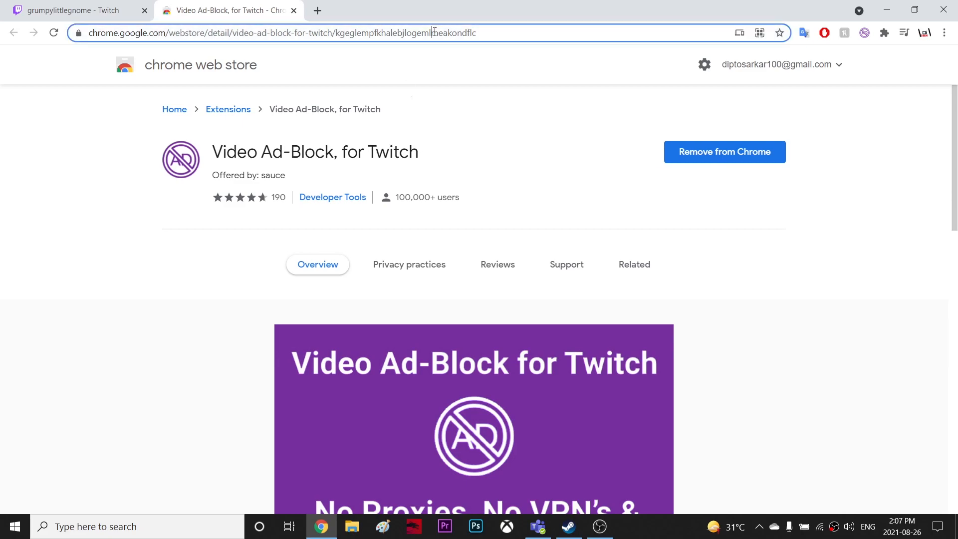
pyautogui.click(281, 33)
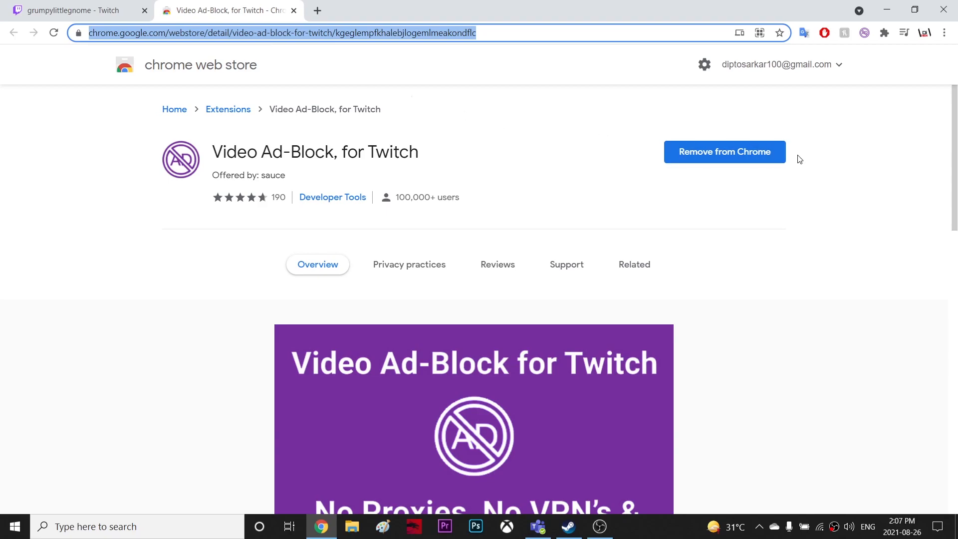
pyautogui.click(863, 32)
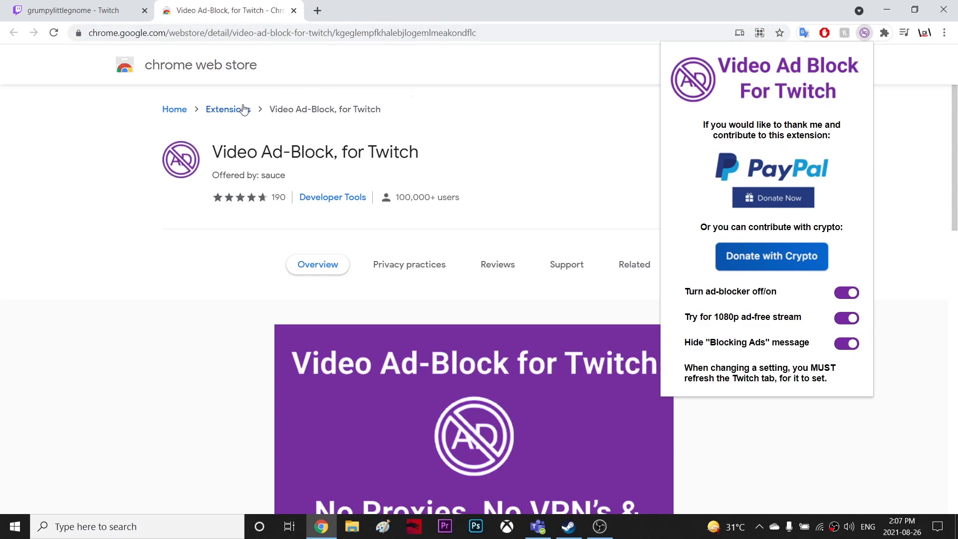
pyautogui.moveTo(194, 110)
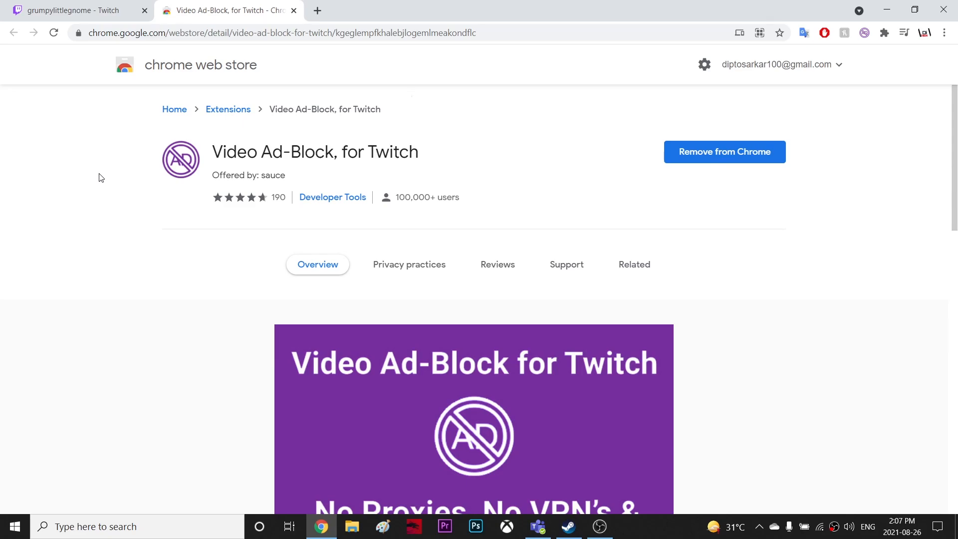
pyautogui.moveTo(340, 190)
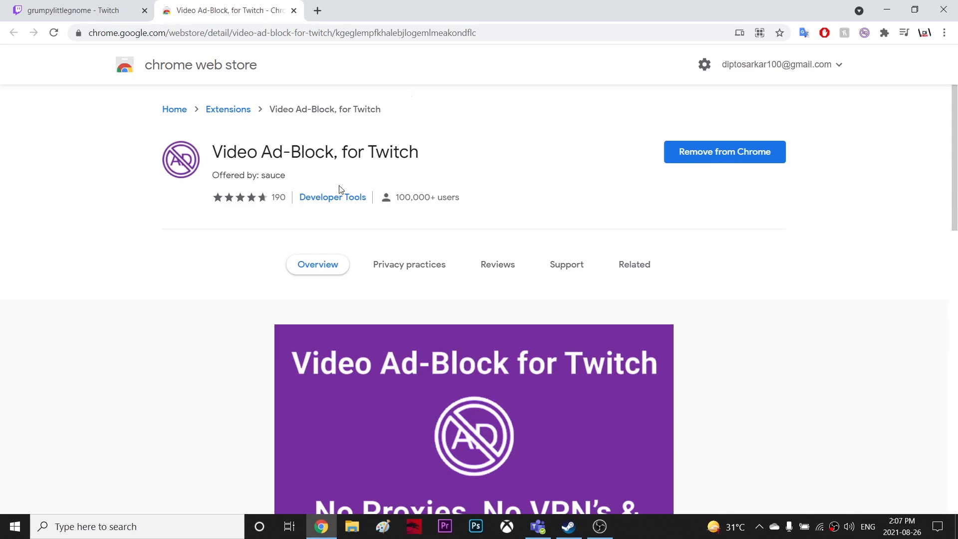
pyautogui.moveTo(511, 182)
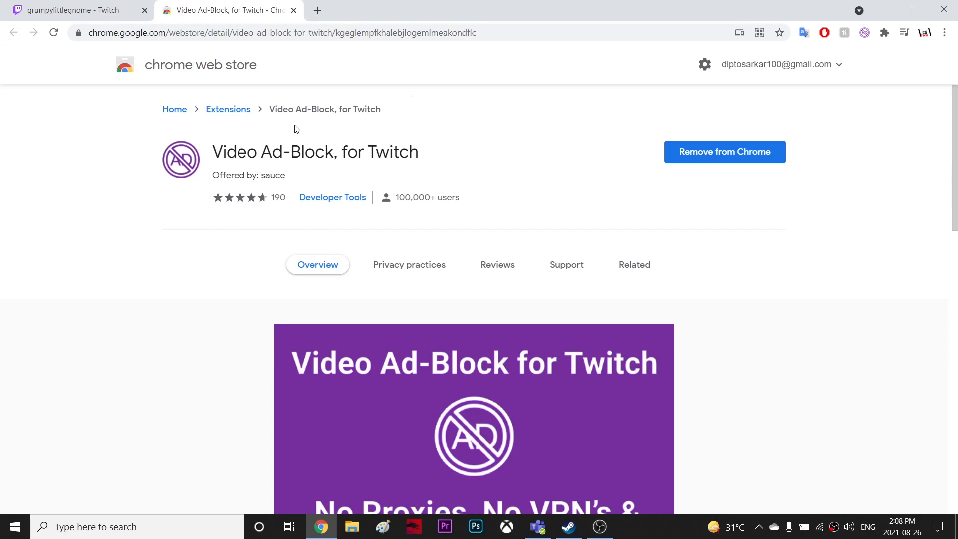
pyautogui.moveTo(734, 182)
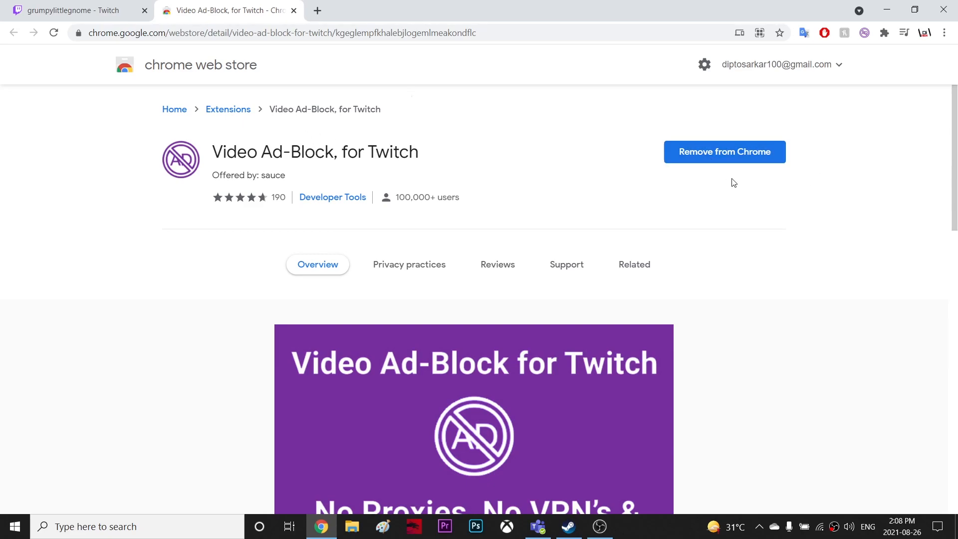
pyautogui.moveTo(323, 80)
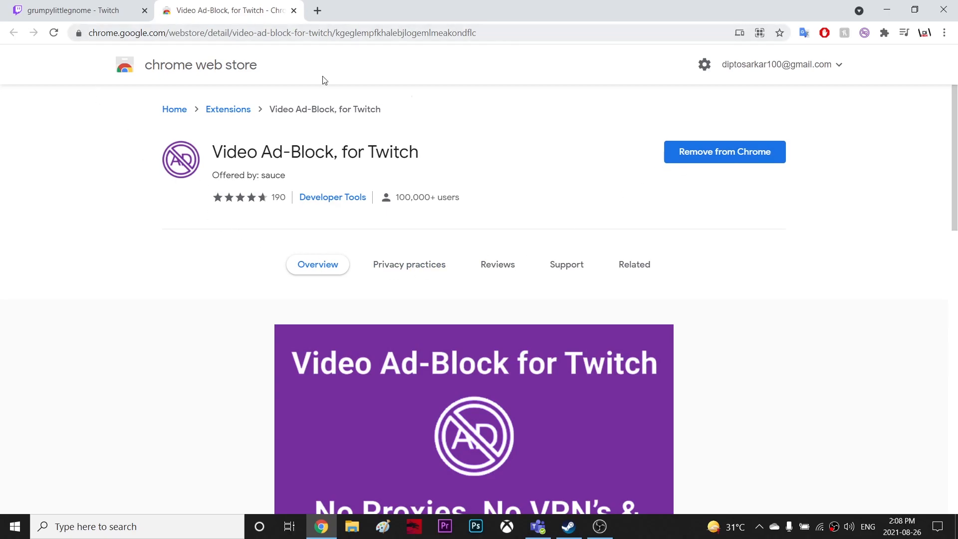
pyautogui.moveTo(725, 151)
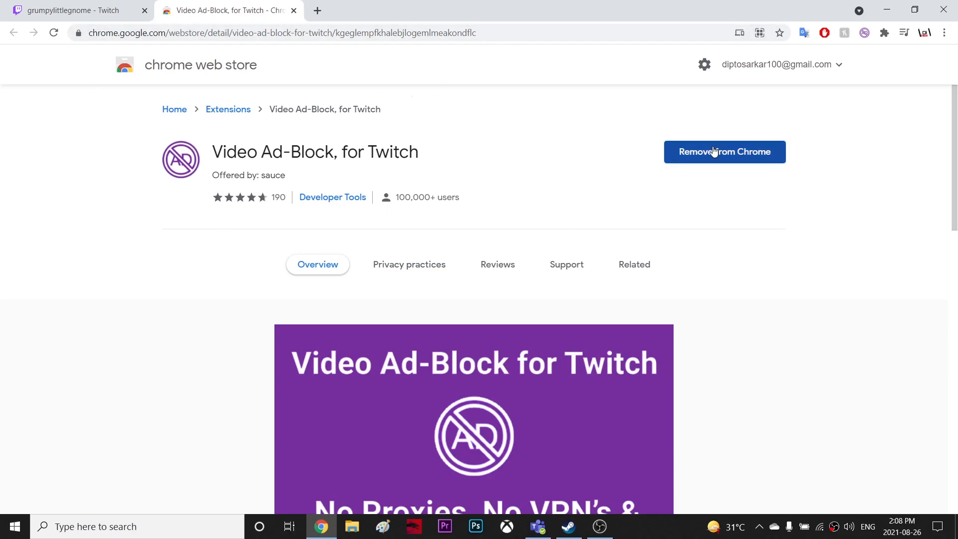
pyautogui.click(74, 10)
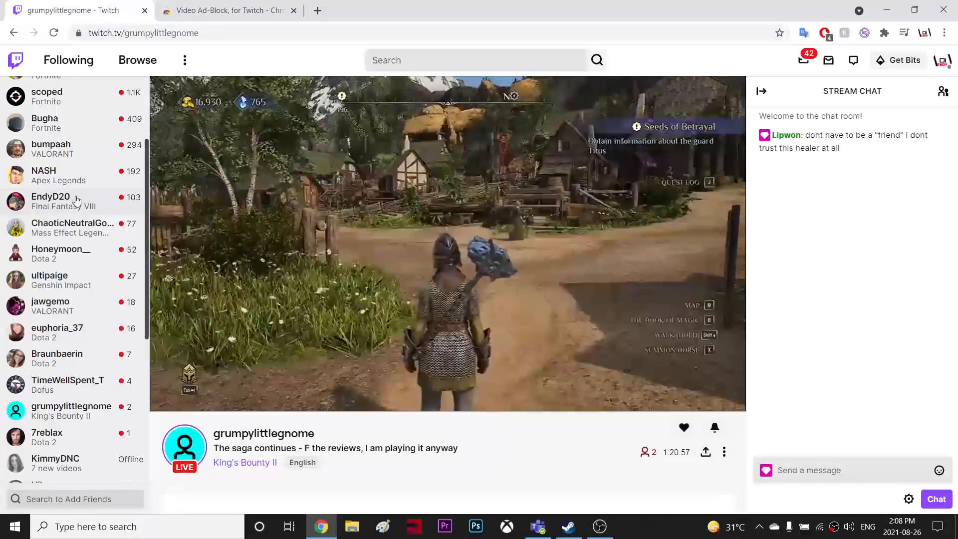
pyautogui.click(61, 250)
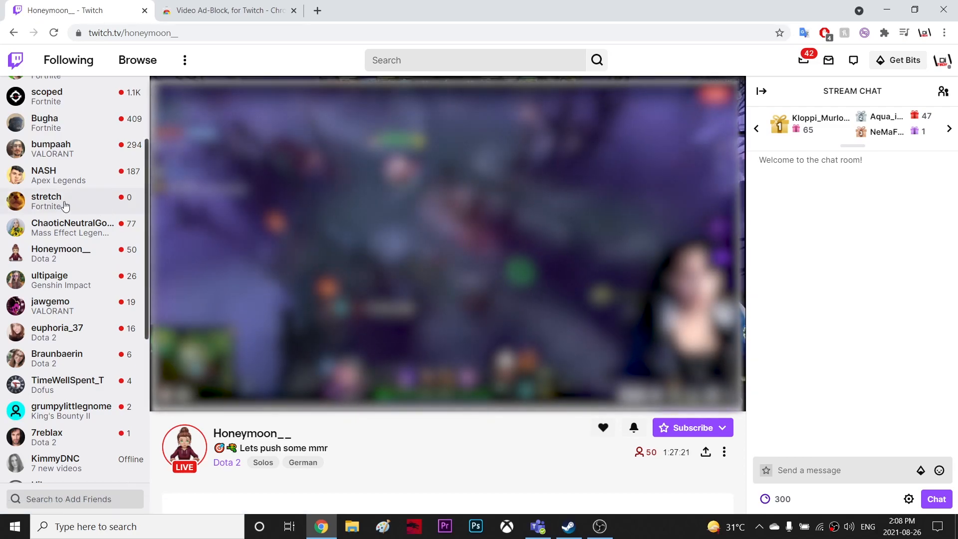
pyautogui.click(46, 196)
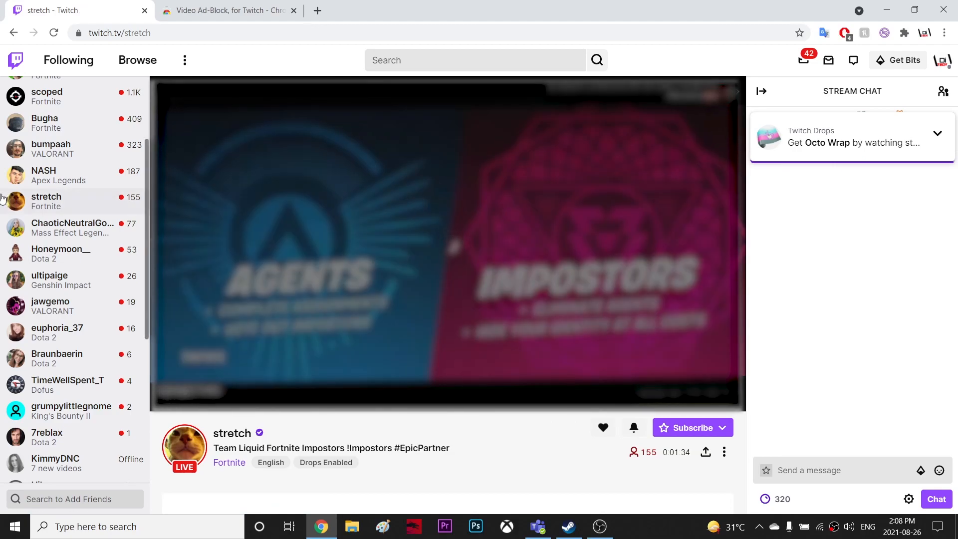
pyautogui.click(51, 149)
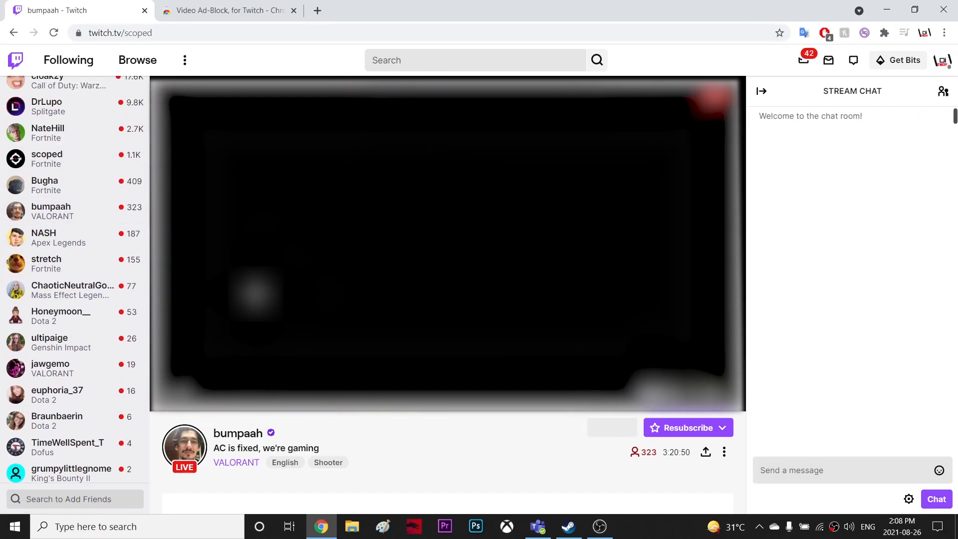
pyautogui.click(47, 159)
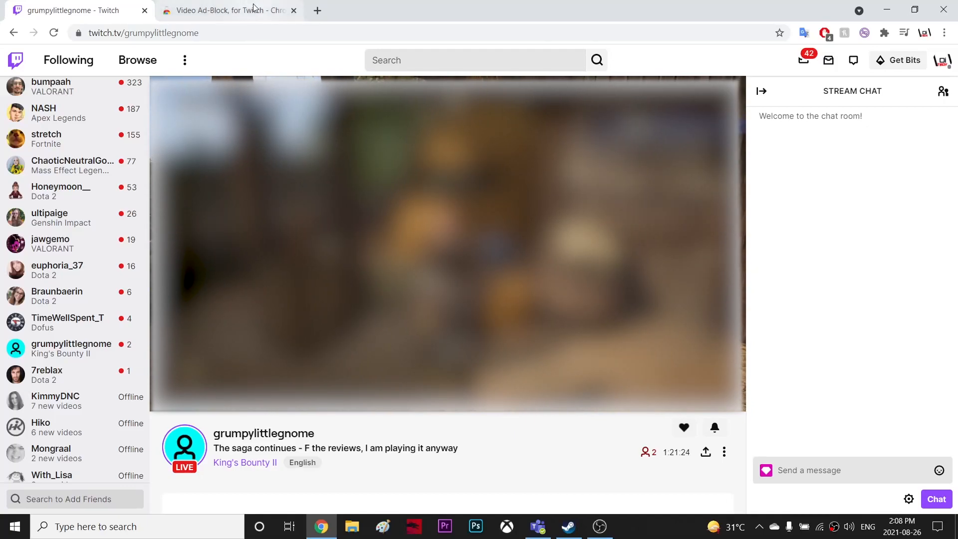
pyautogui.click(227, 11)
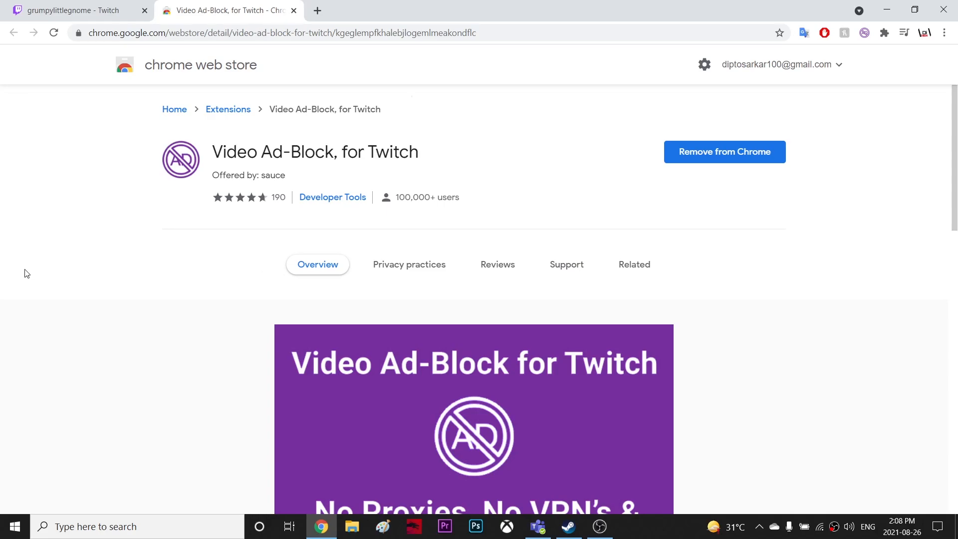
pyautogui.moveTo(17, 272)
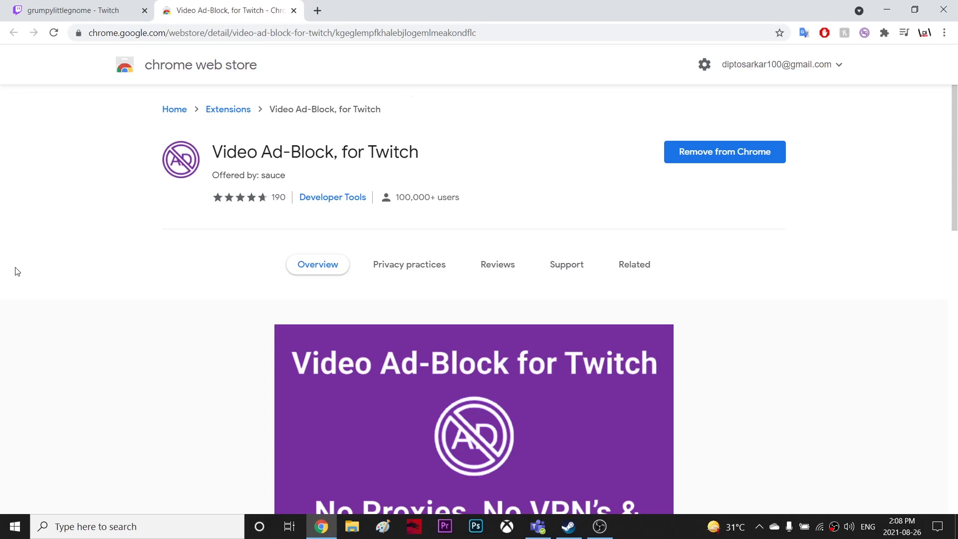